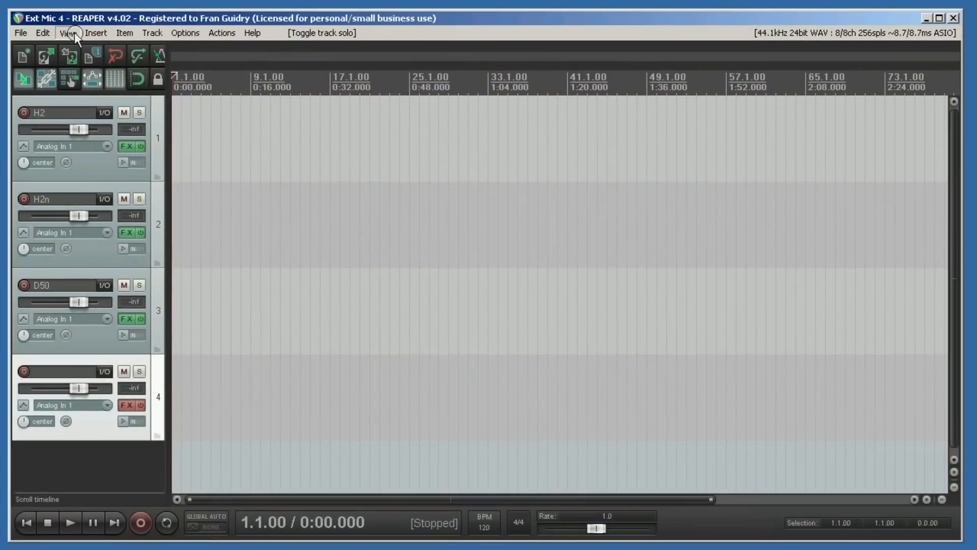
Step: Show the Media Explorer listing the take's H2, H2n and D50 WAV files
{"action": "left_click", "coordinate": [67, 32]}
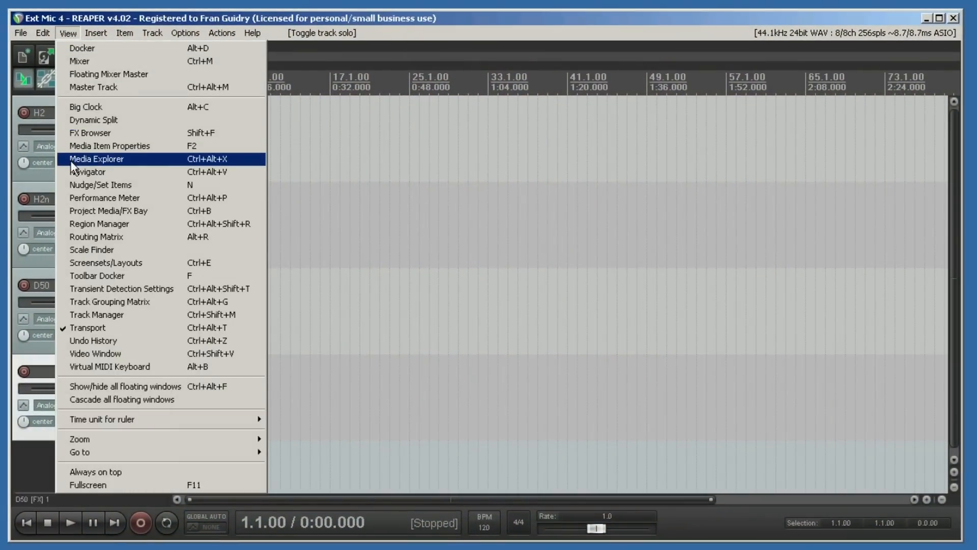
{"action": "left_click", "coordinate": [97, 159]}
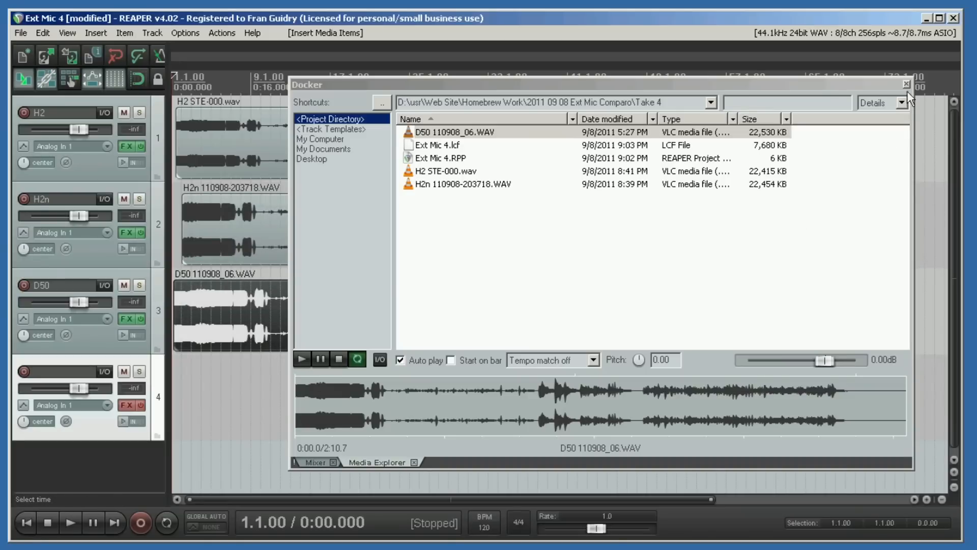
Step: Close the Media Explorer and shift the H2 item so its first transient matches D50
{"action": "left_click", "coordinate": [906, 84]}
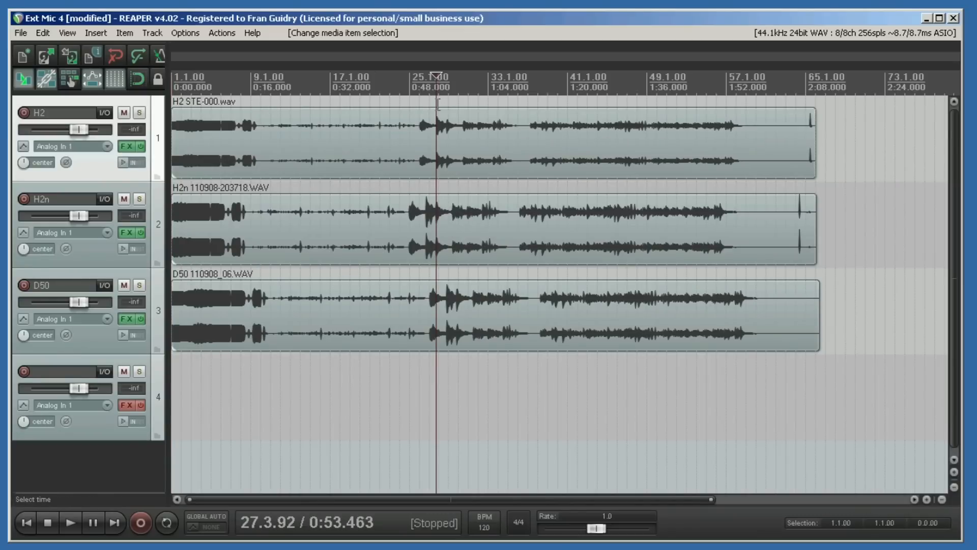
{"action": "mouse_move", "coordinate": [417, 356]}
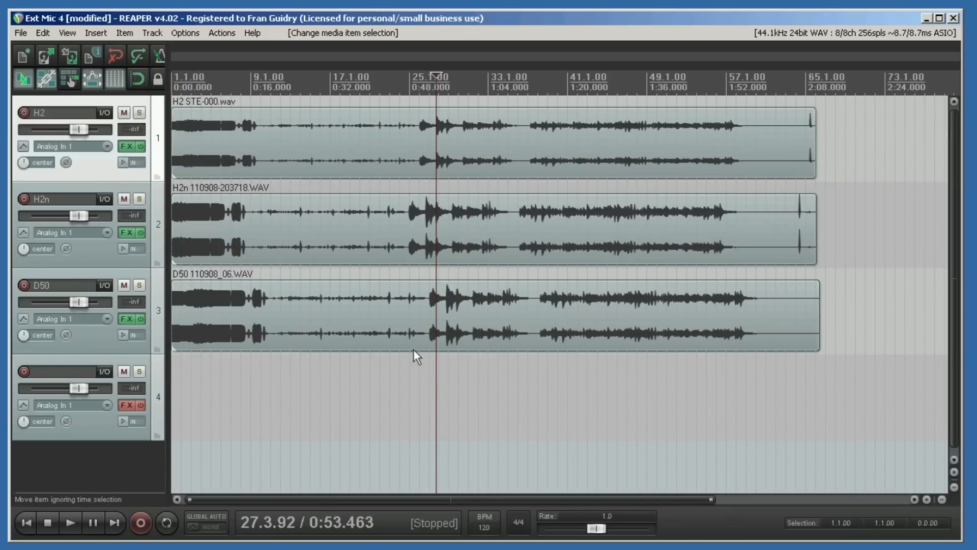
{"action": "mouse_move", "coordinate": [449, 296]}
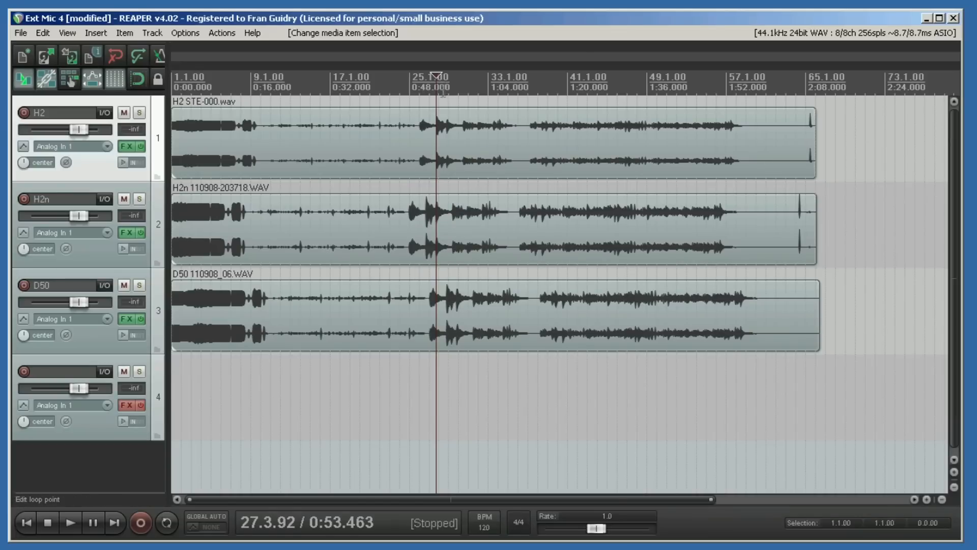
{"action": "left_click", "coordinate": [439, 330]}
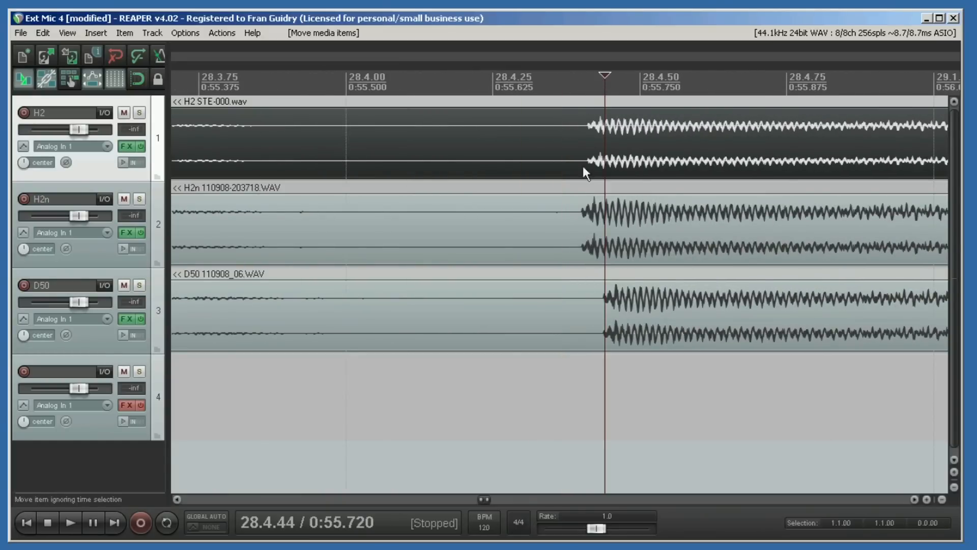
{"action": "left_click", "coordinate": [612, 224]}
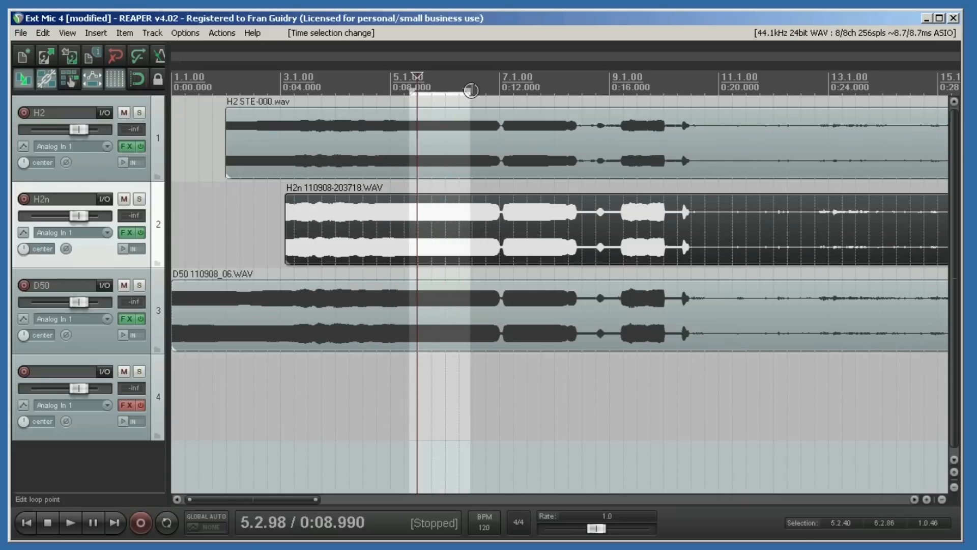
{"action": "mouse_move", "coordinate": [440, 358]}
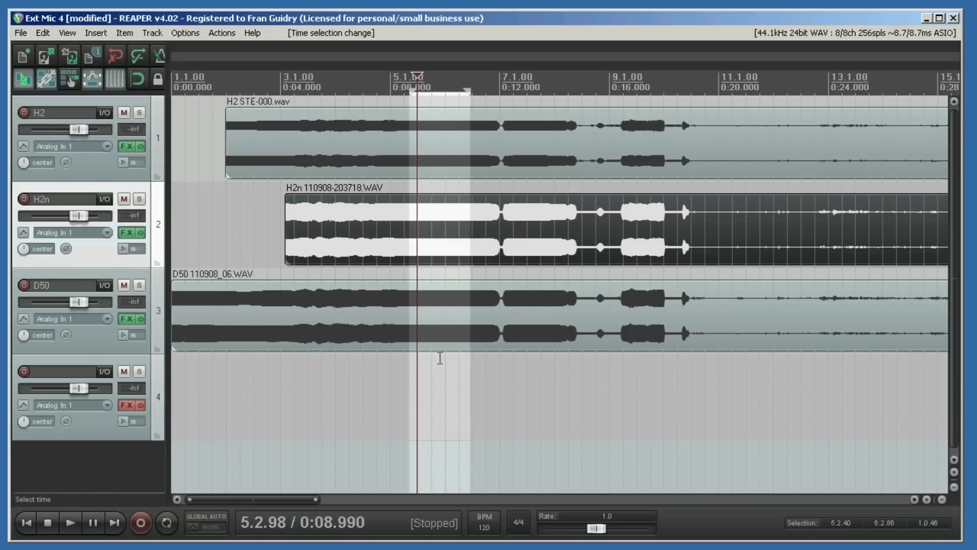
{"action": "mouse_move", "coordinate": [460, 259]}
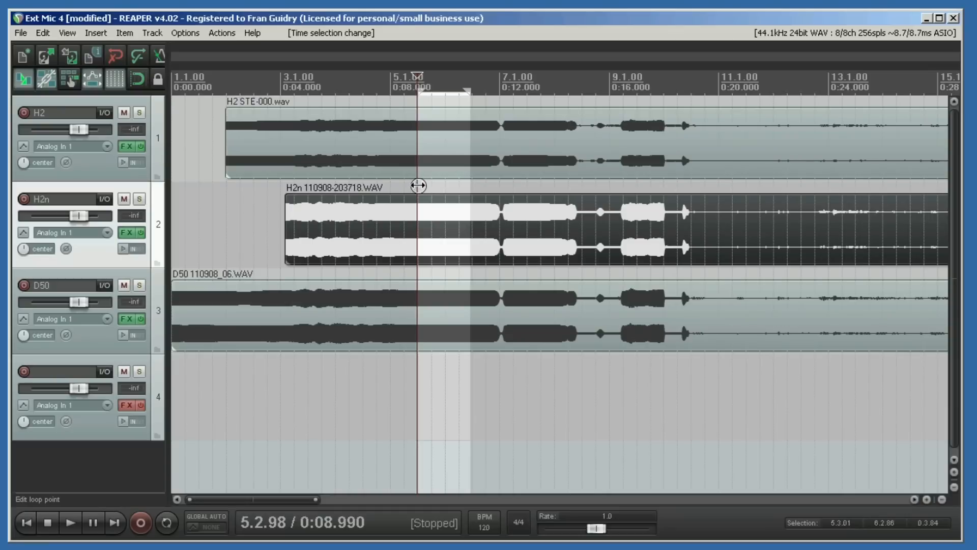
{"action": "mouse_move", "coordinate": [434, 212]}
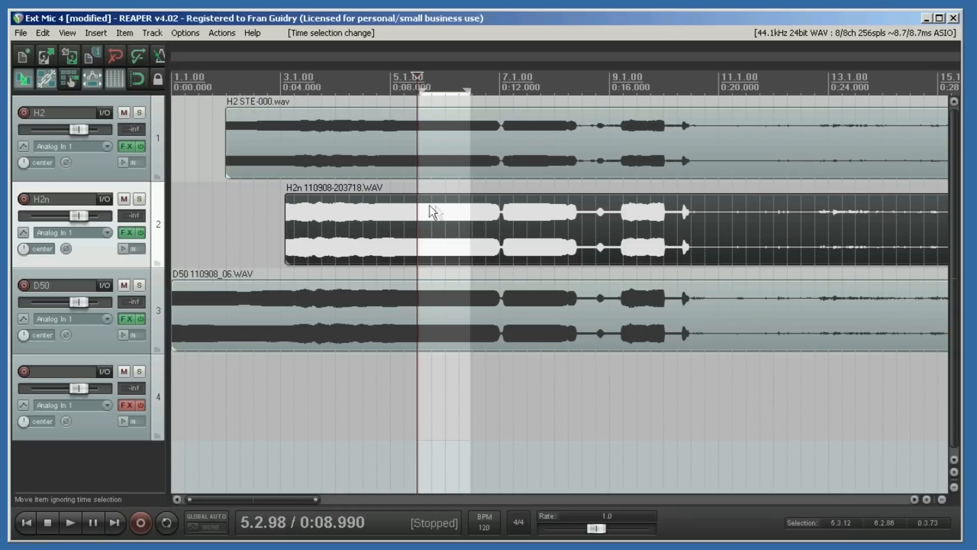
{"action": "mouse_move", "coordinate": [351, 177]}
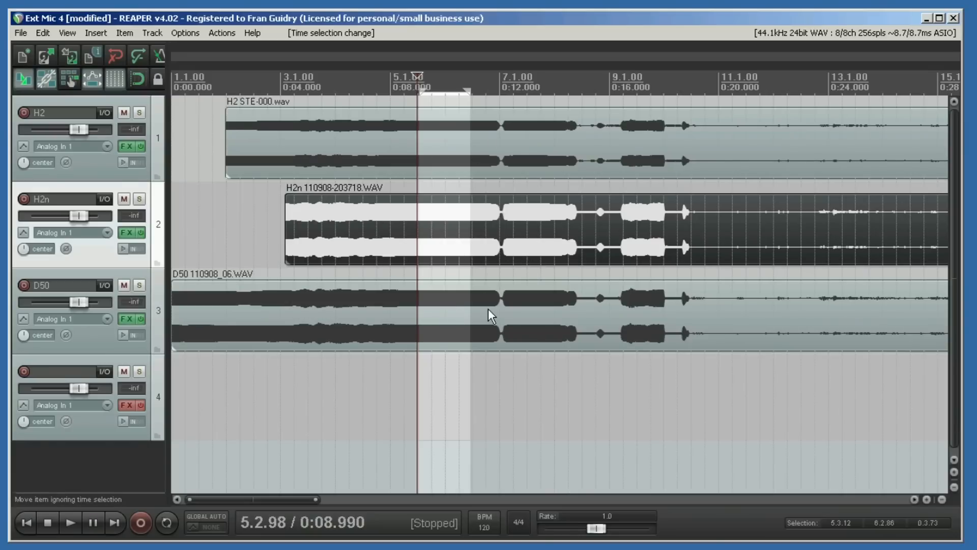
{"action": "mouse_move", "coordinate": [437, 62]}
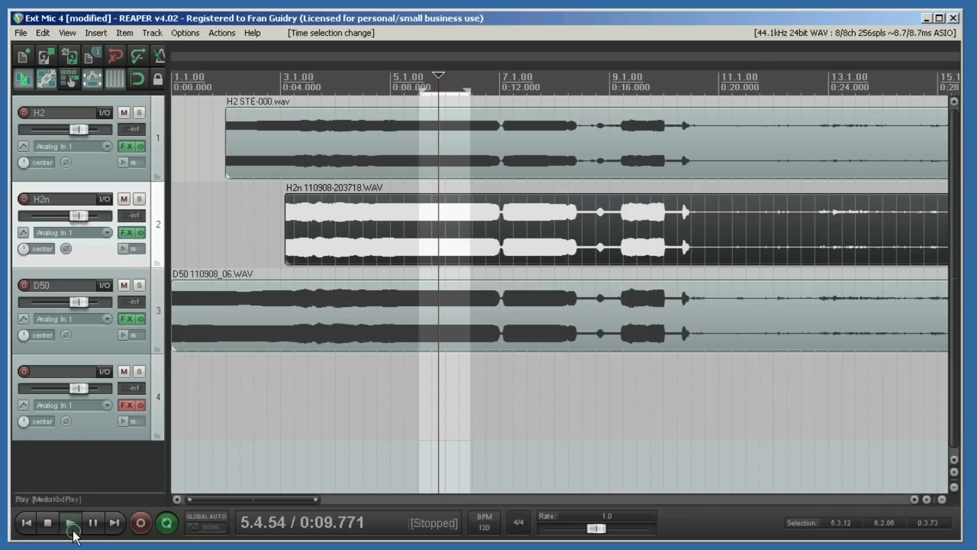
Step: Play and stop the looped passage, then bring up the H2 track's Free G plugin
{"action": "left_click", "coordinate": [70, 522]}
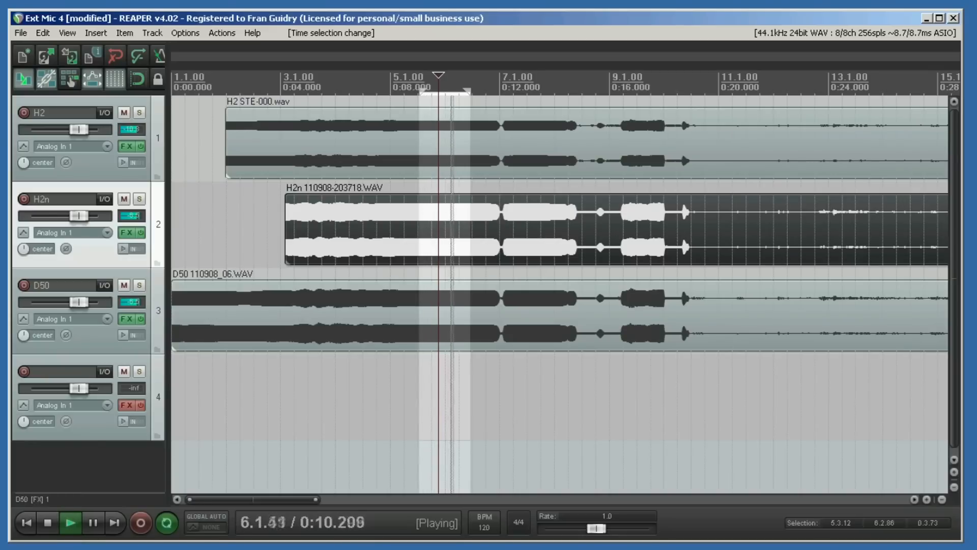
{"action": "left_click", "coordinate": [47, 522]}
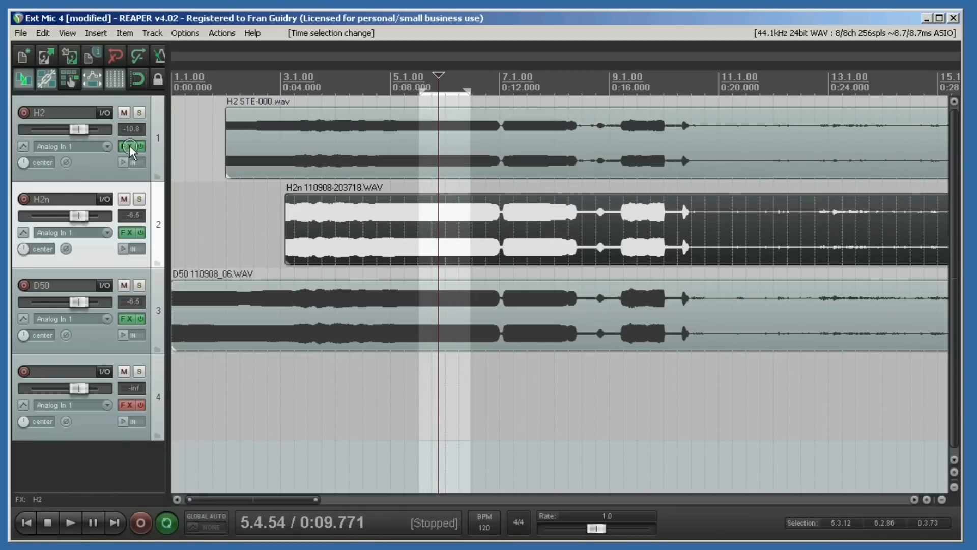
{"action": "left_click", "coordinate": [126, 147]}
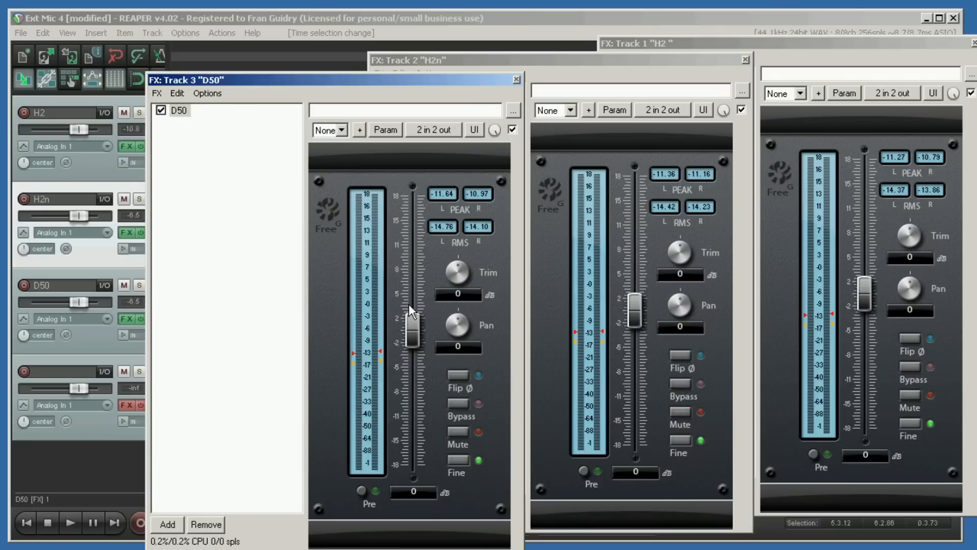
Step: Play back and compare meters, setting the H2n Free G fader to -4.62 dB
{"action": "left_click", "coordinate": [71, 522]}
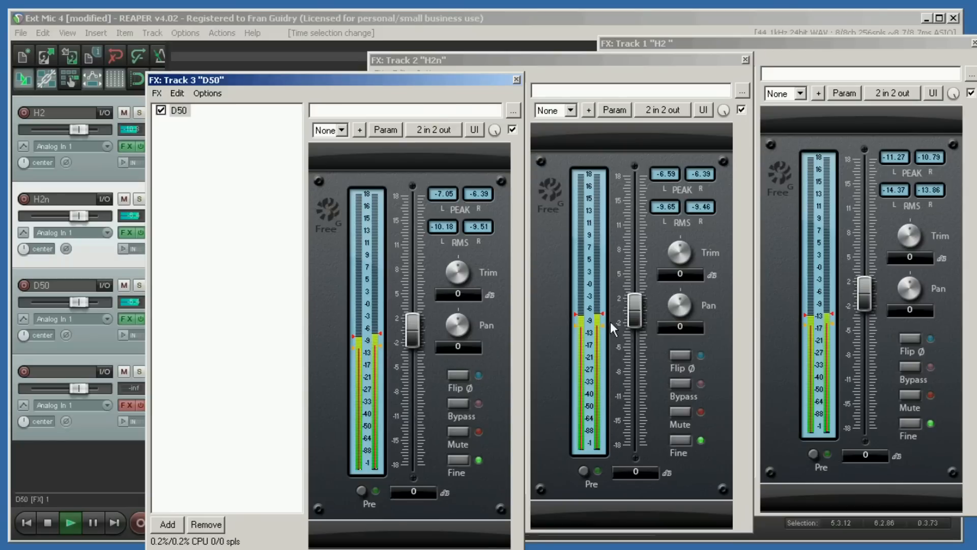
{"action": "mouse_move", "coordinate": [834, 341]}
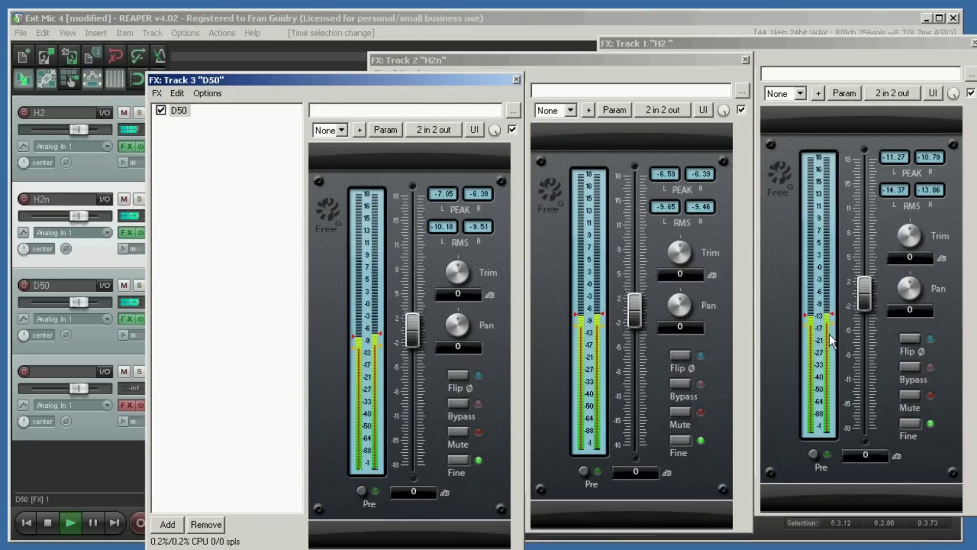
{"action": "mouse_move", "coordinate": [925, 222]}
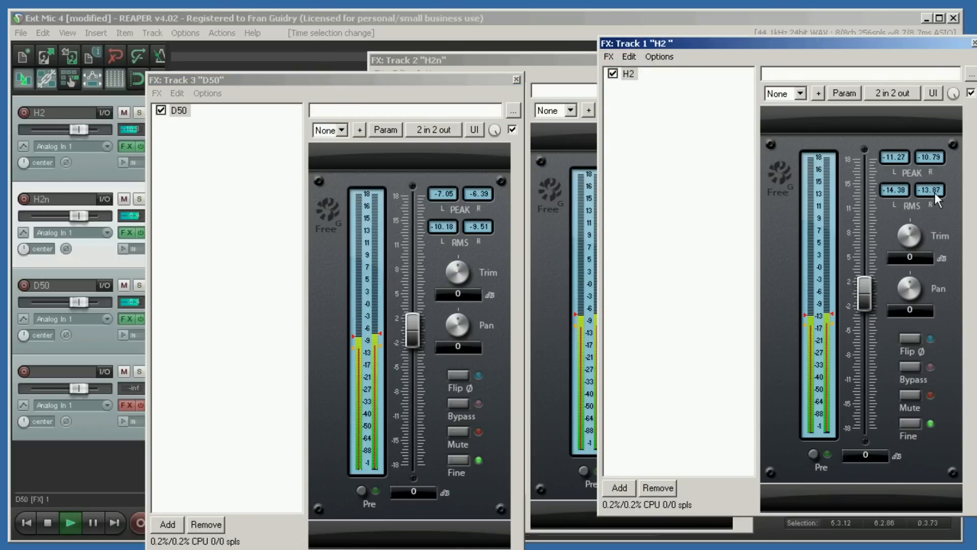
{"action": "left_click", "coordinate": [437, 60]}
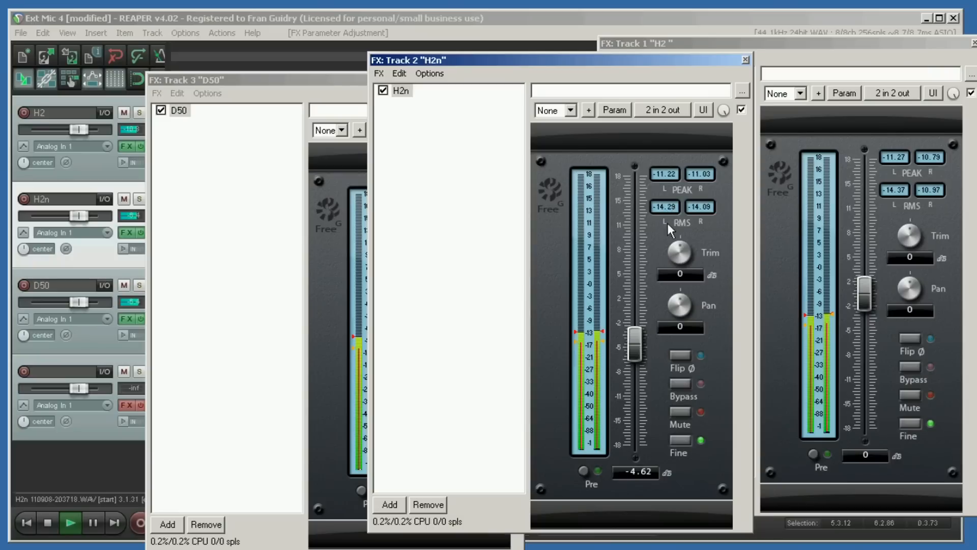
{"action": "mouse_move", "coordinate": [705, 218]}
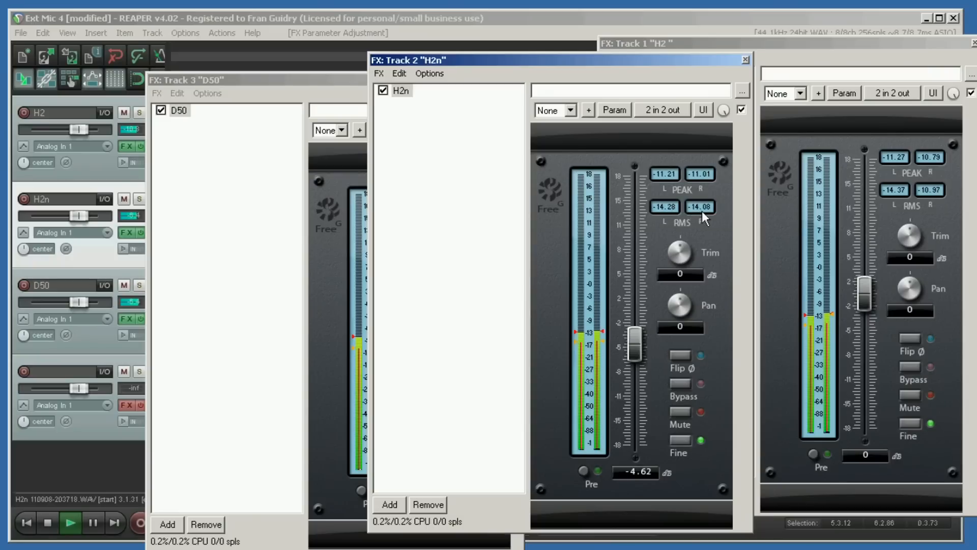
{"action": "mouse_move", "coordinate": [750, 279]}
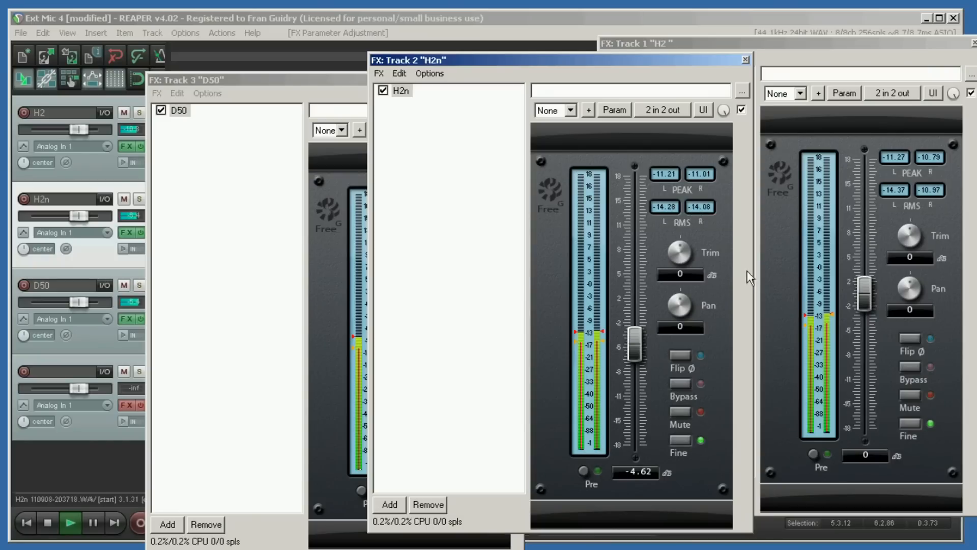
{"action": "mouse_move", "coordinate": [895, 194]}
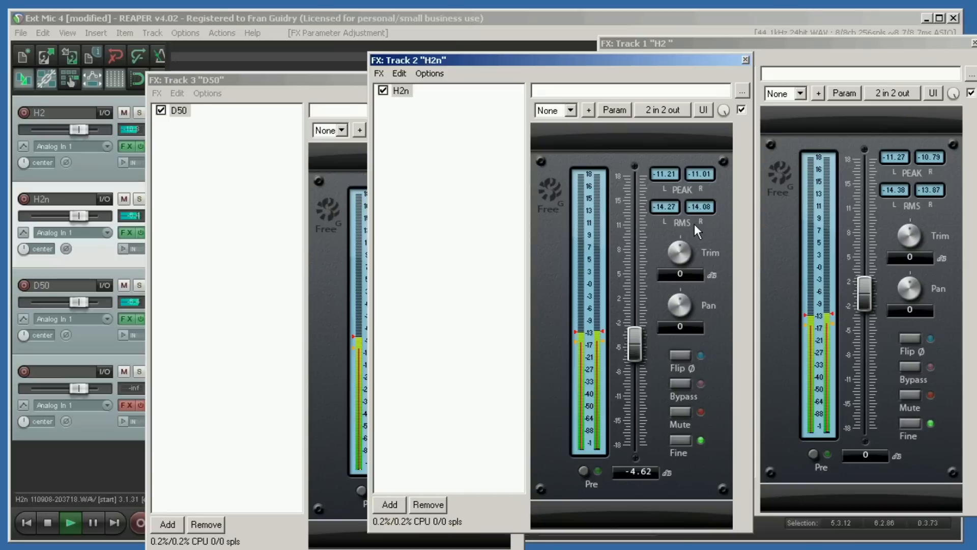
{"action": "mouse_move", "coordinate": [657, 248]}
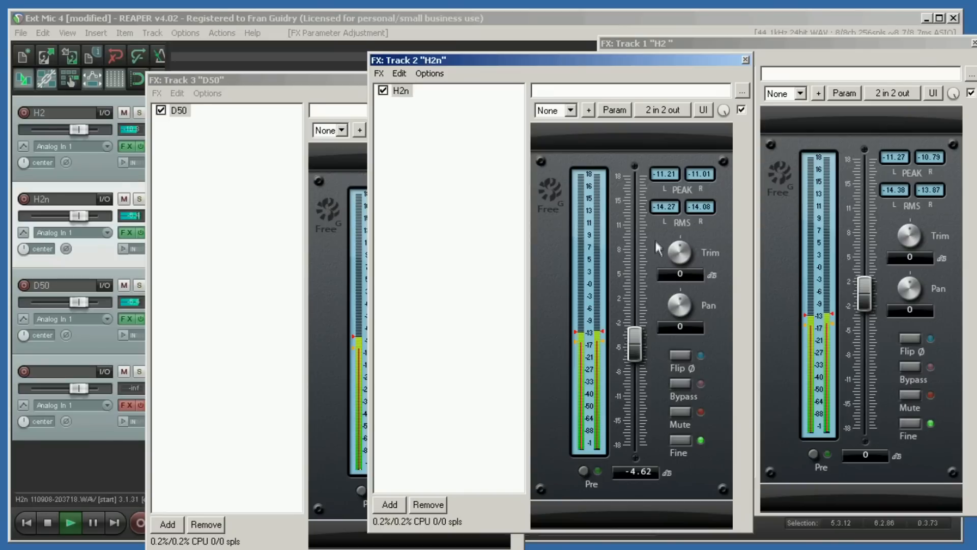
Step: Set the D50 Free G fader to -4.31 dB and close the plugin windows
{"action": "left_click", "coordinate": [187, 79]}
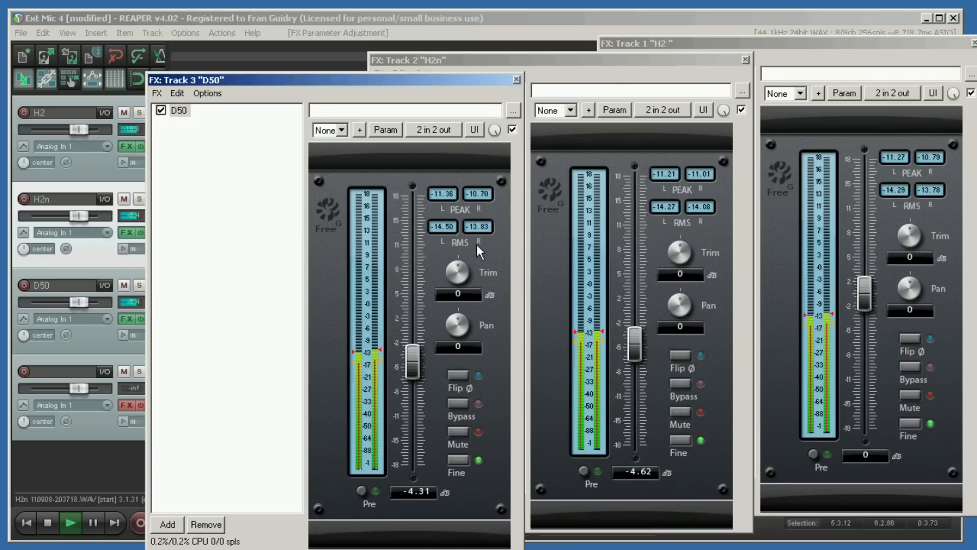
{"action": "mouse_move", "coordinate": [279, 326]}
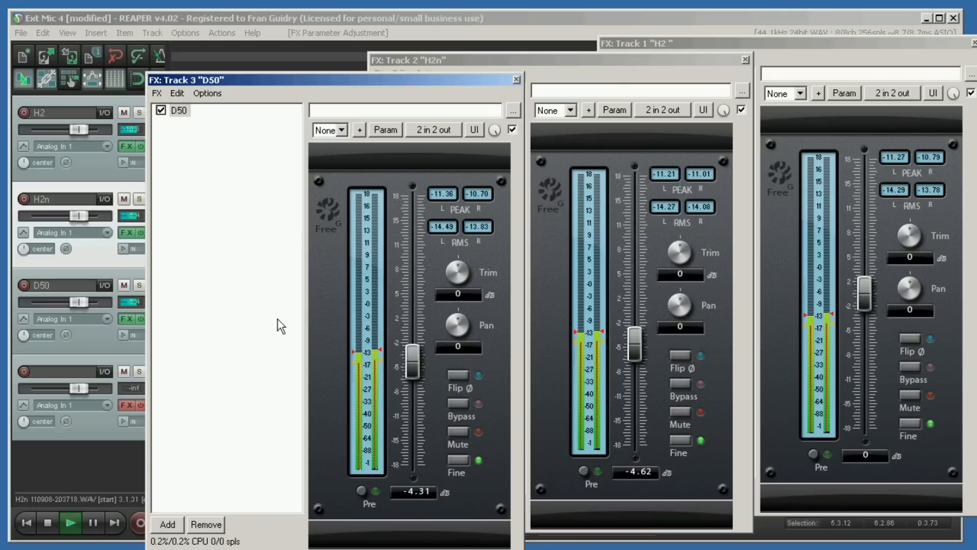
{"action": "mouse_move", "coordinate": [170, 446]}
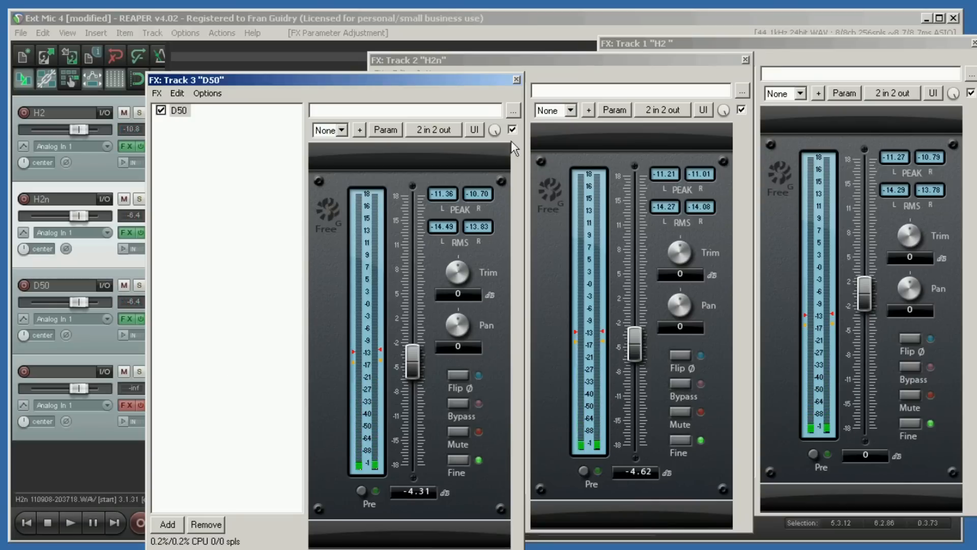
{"action": "left_click", "coordinate": [515, 79]}
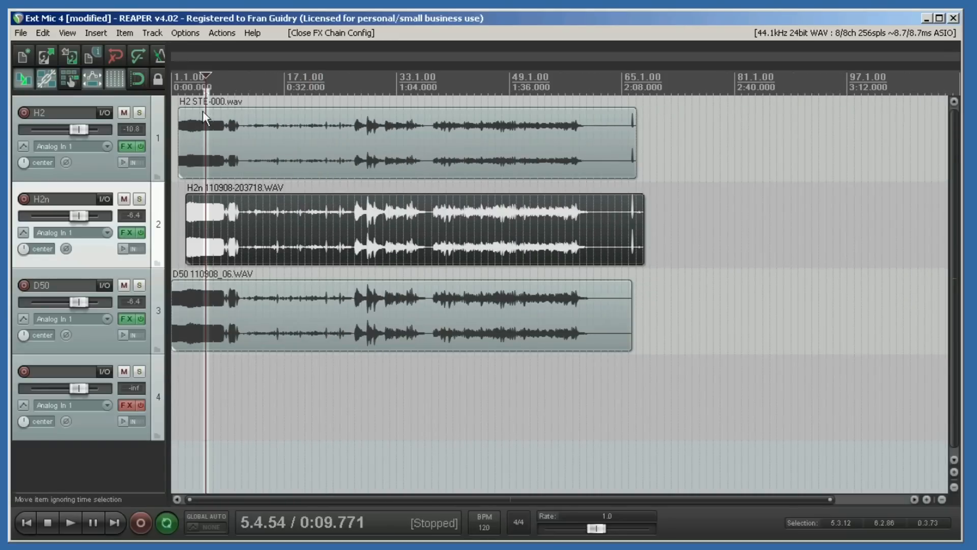
{"action": "mouse_move", "coordinate": [473, 141]}
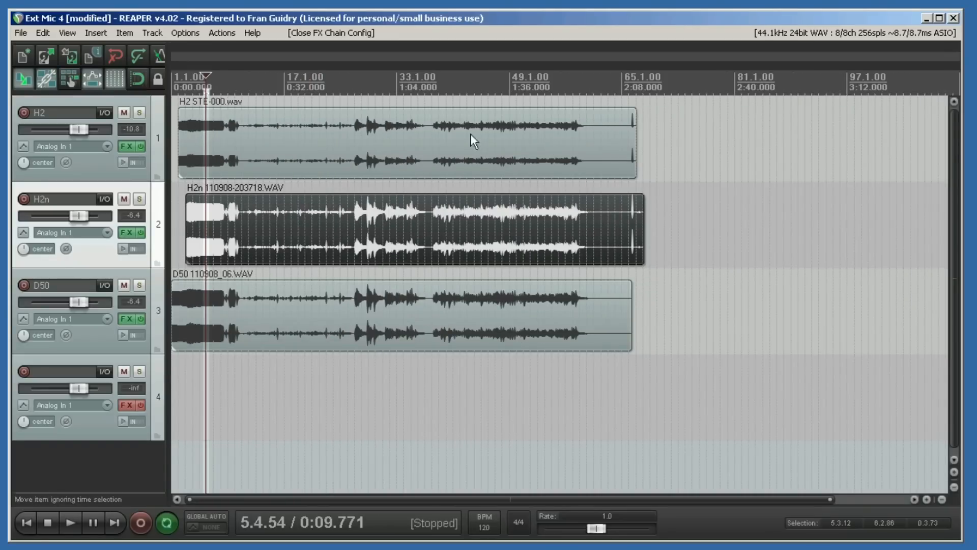
{"action": "mouse_move", "coordinate": [539, 136]}
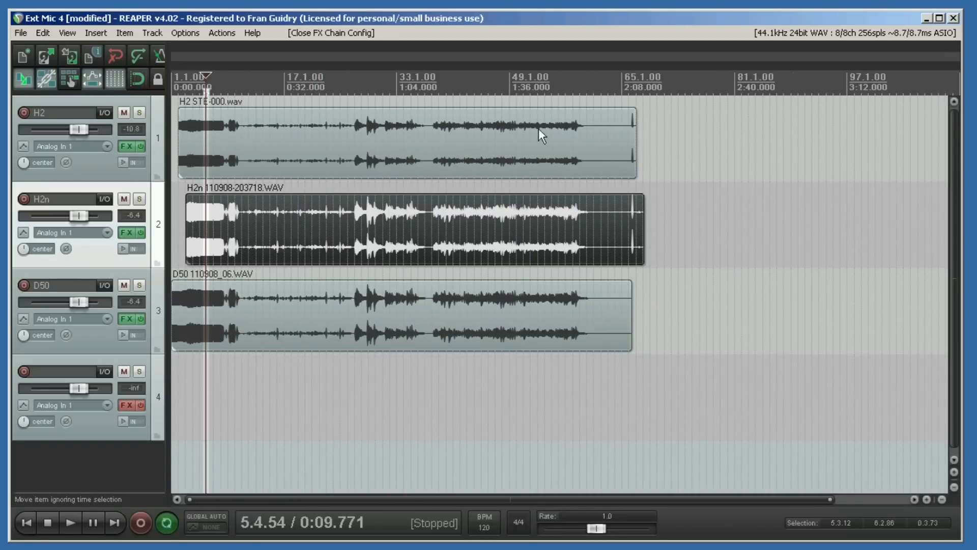
{"action": "mouse_move", "coordinate": [877, 148]}
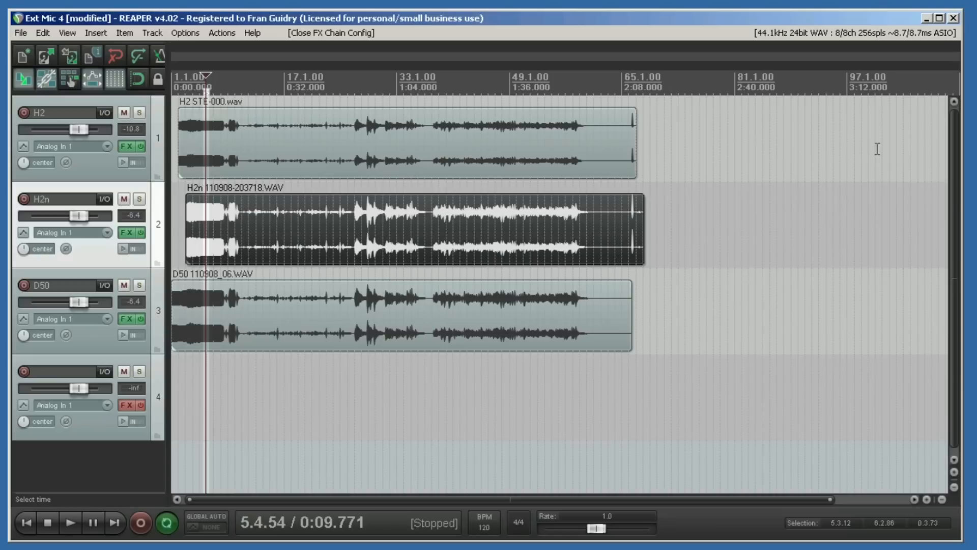
{"action": "mouse_move", "coordinate": [729, 151]}
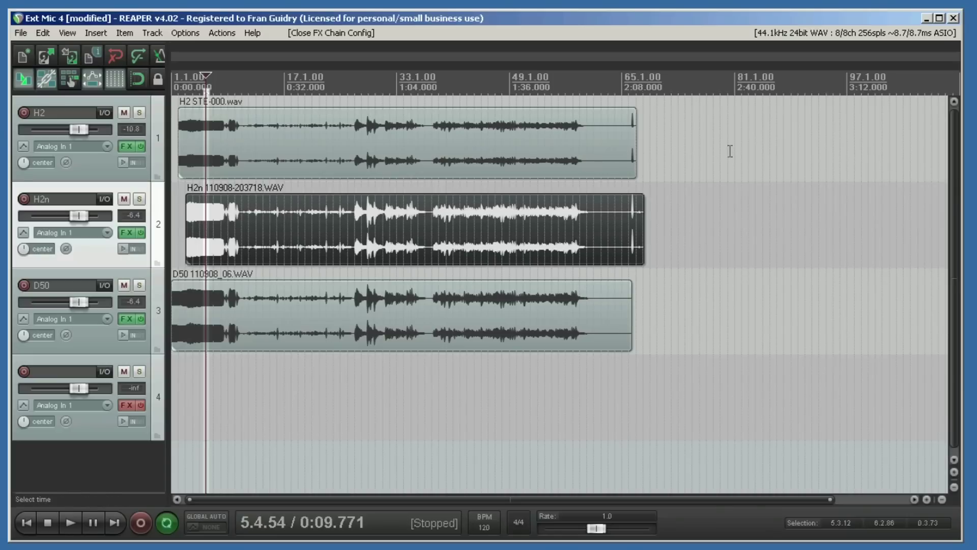
{"action": "mouse_move", "coordinate": [483, 138]}
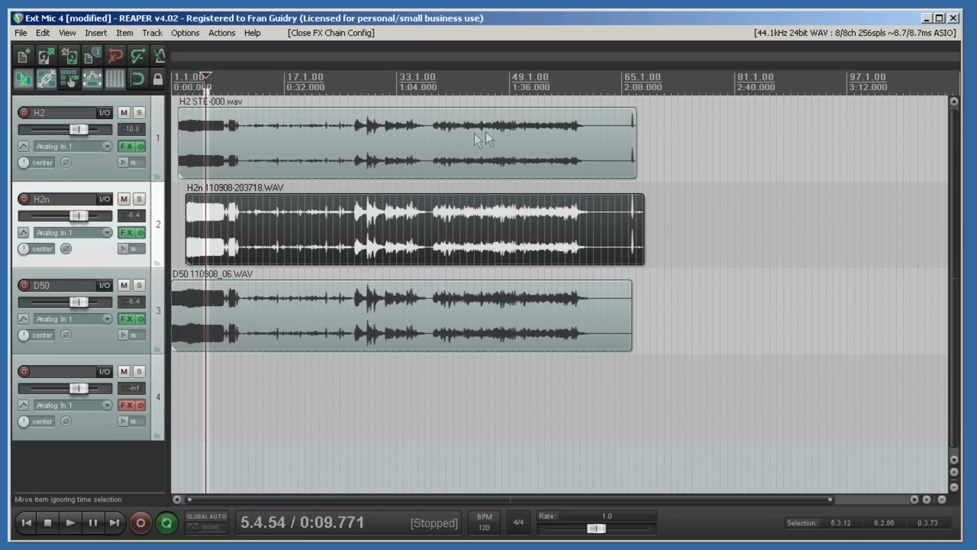
{"action": "mouse_move", "coordinate": [385, 243]}
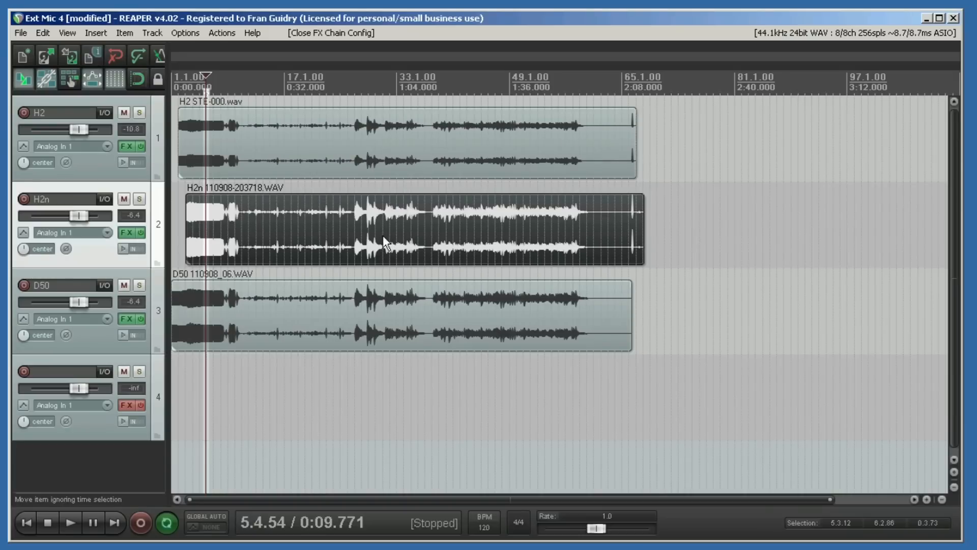
{"action": "mouse_move", "coordinate": [570, 337]}
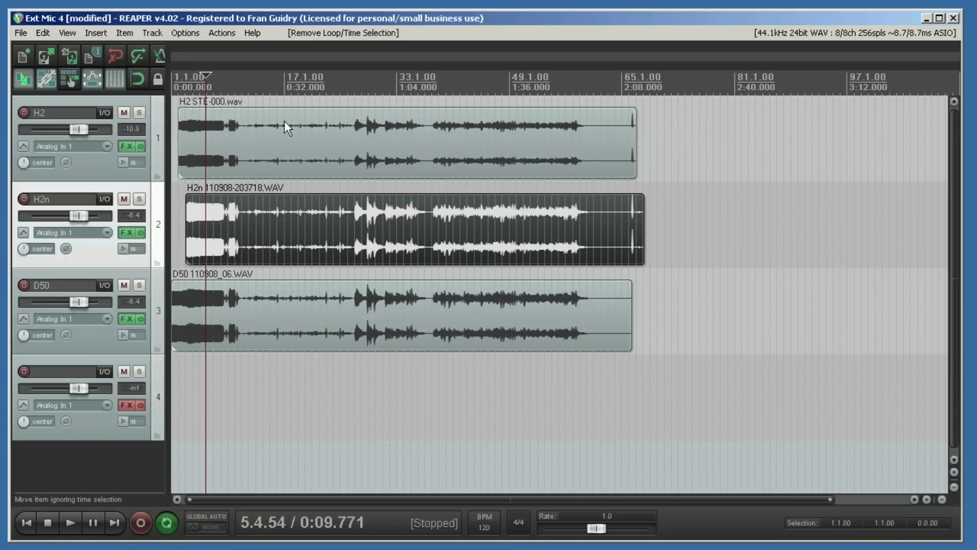
{"action": "mouse_move", "coordinate": [353, 88]}
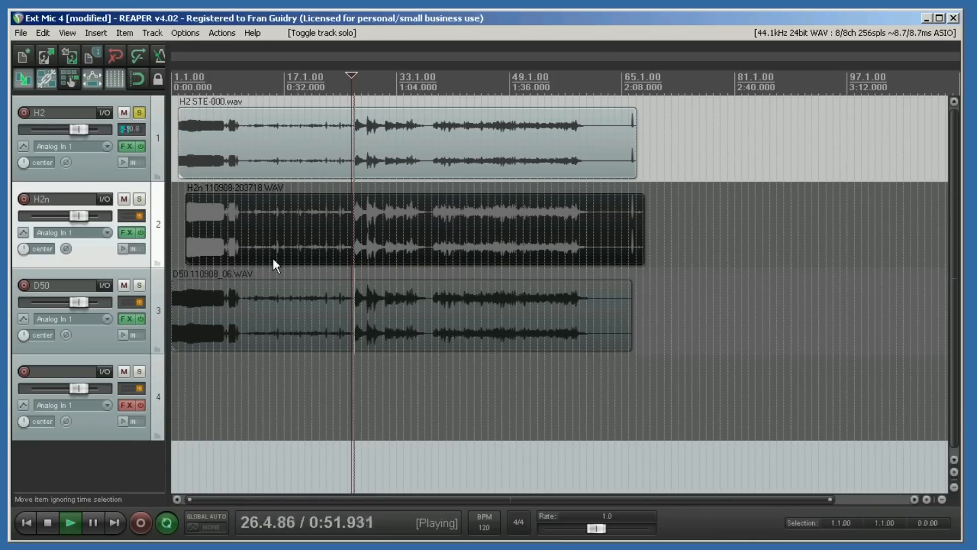
{"action": "mouse_move", "coordinate": [247, 260]}
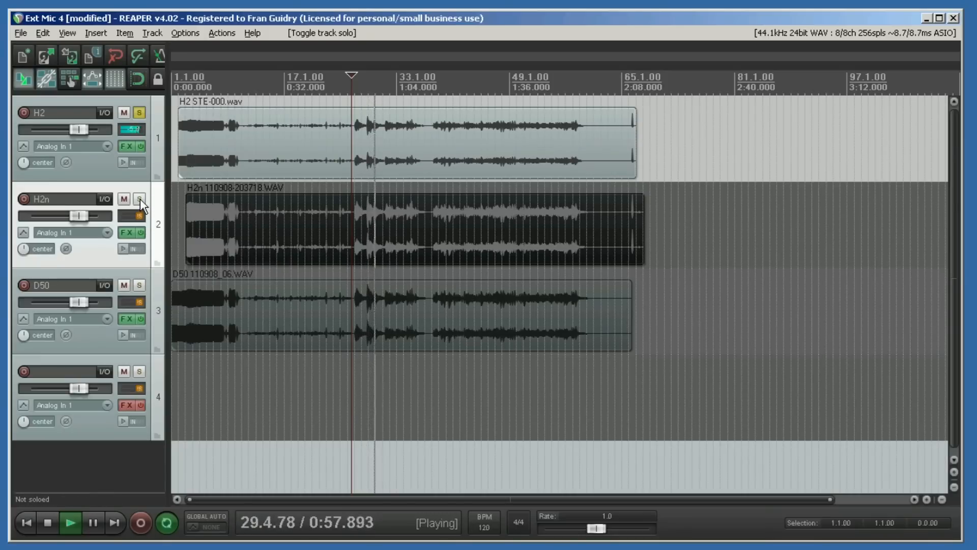
Step: Solo the H2n track to audition its recording on its own
{"action": "left_click", "coordinate": [140, 198]}
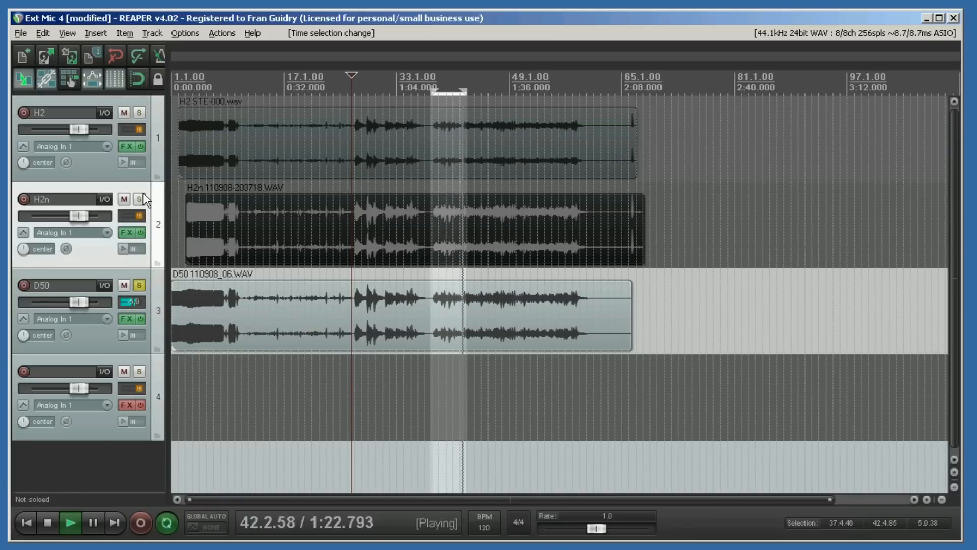
Step: Solo H2n, then exclusively solo D50 and clear the time selection
{"action": "left_click", "coordinate": [139, 198]}
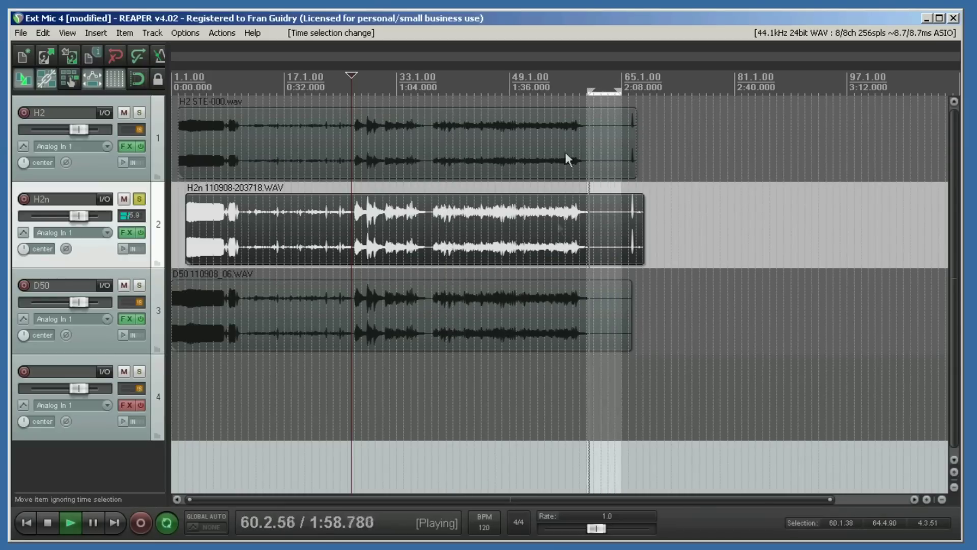
{"action": "mouse_move", "coordinate": [561, 355]}
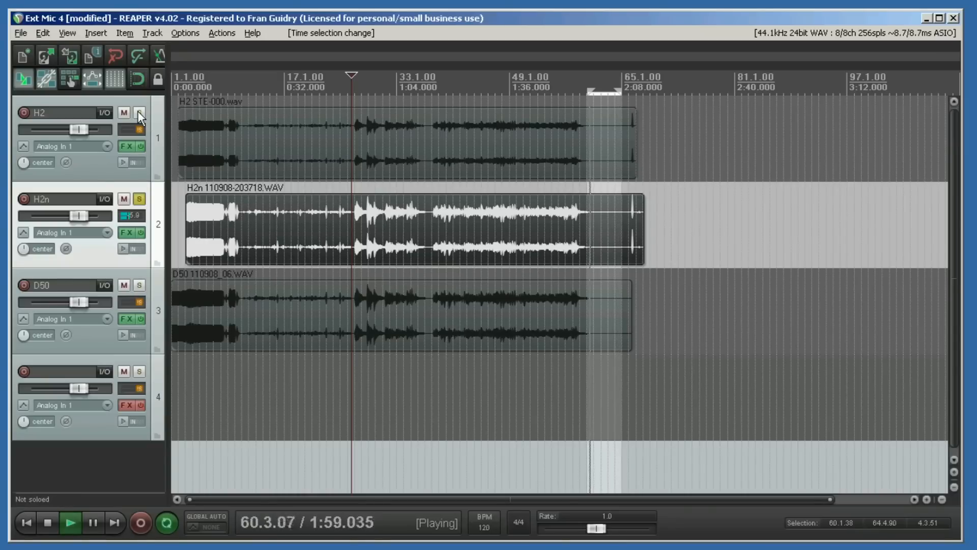
{"action": "left_click", "coordinate": [140, 285]}
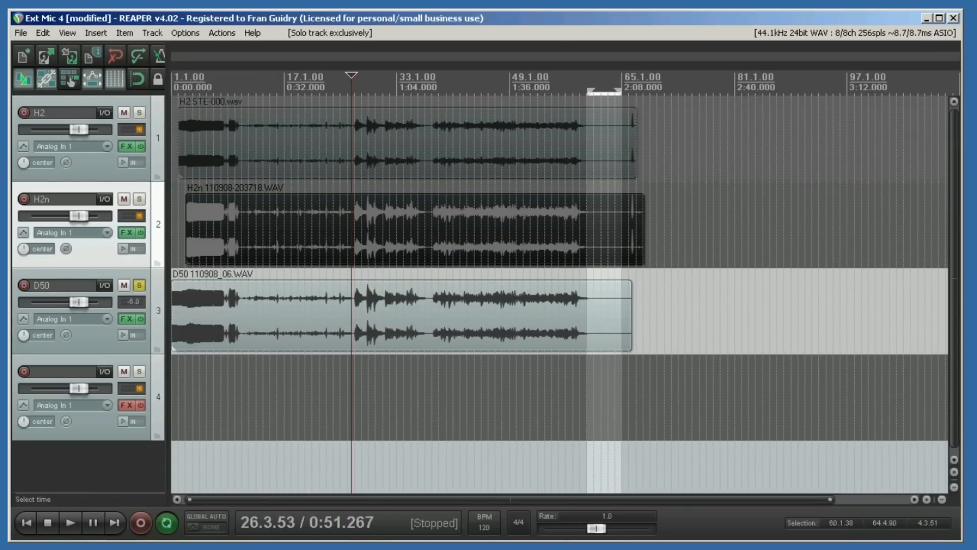
{"action": "mouse_move", "coordinate": [634, 155]}
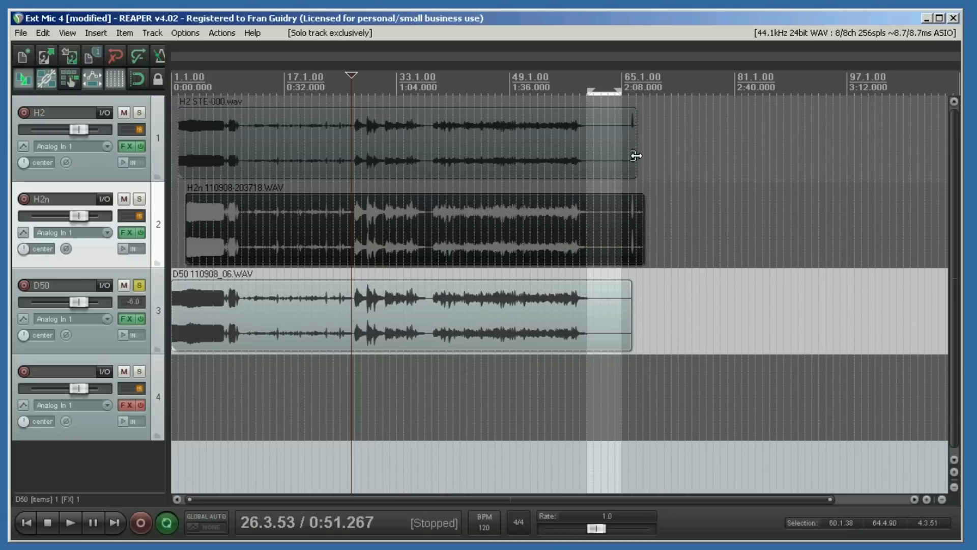
{"action": "left_click", "coordinate": [71, 522]}
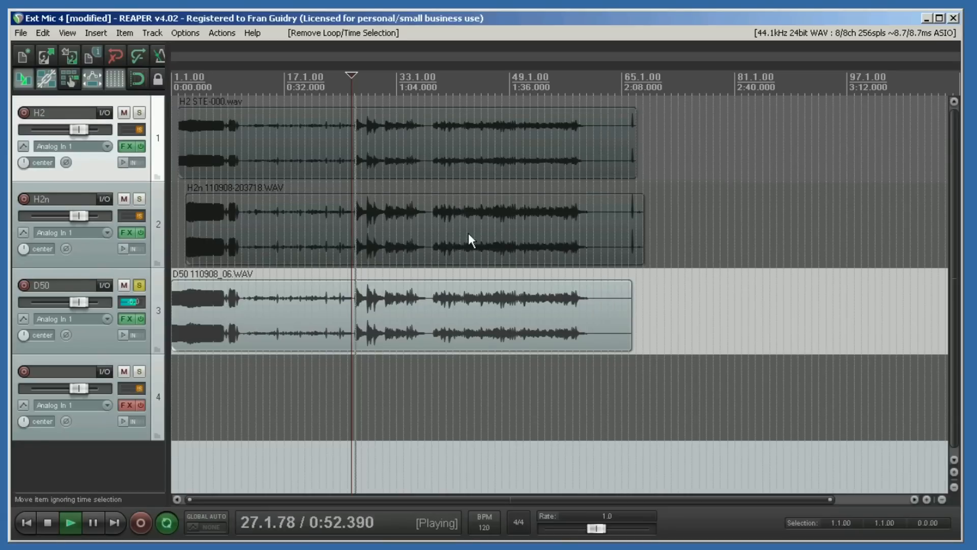
Step: Stop playback at the music's start and zoom out toward the 26-bar mark
{"action": "left_click", "coordinate": [47, 522]}
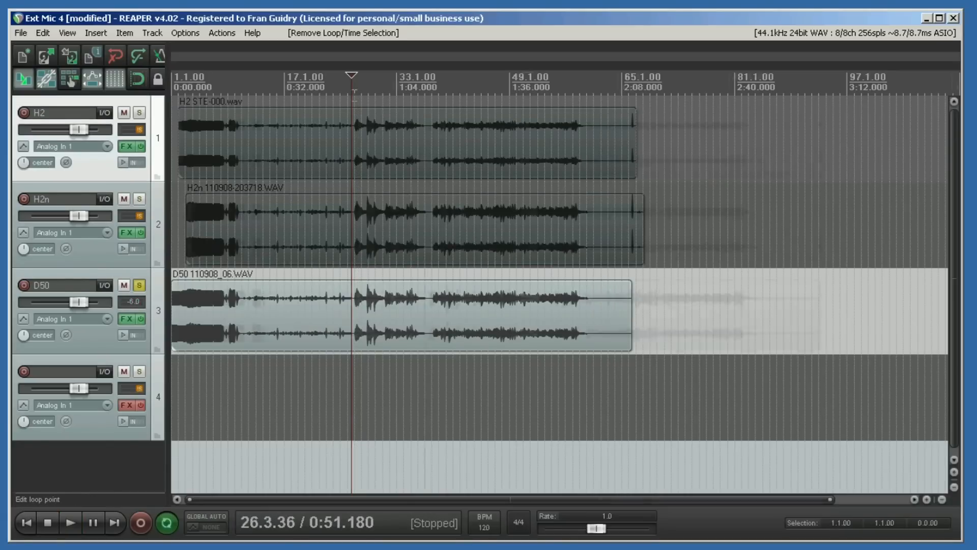
{"action": "scroll", "scroll_direction": "up", "scroll_amount": 3}
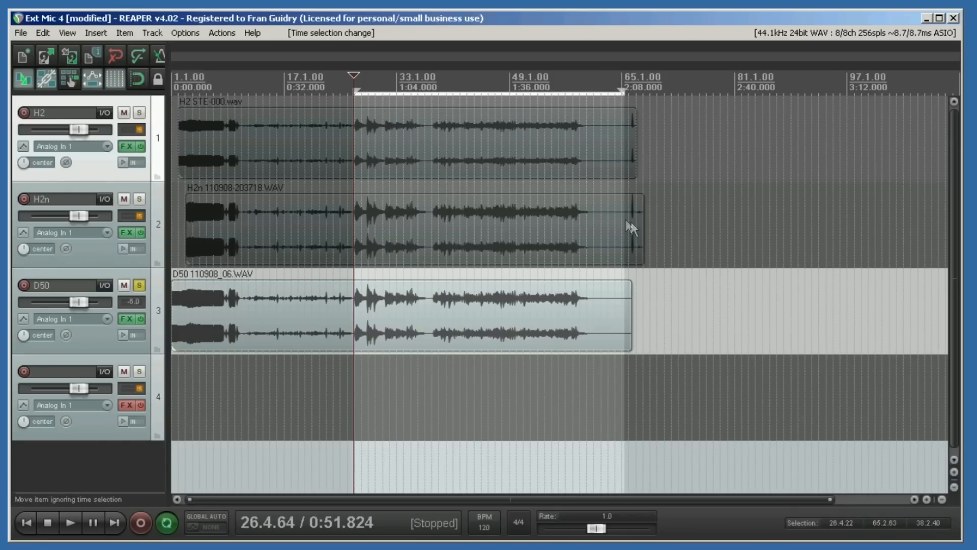
{"action": "mouse_move", "coordinate": [207, 298]}
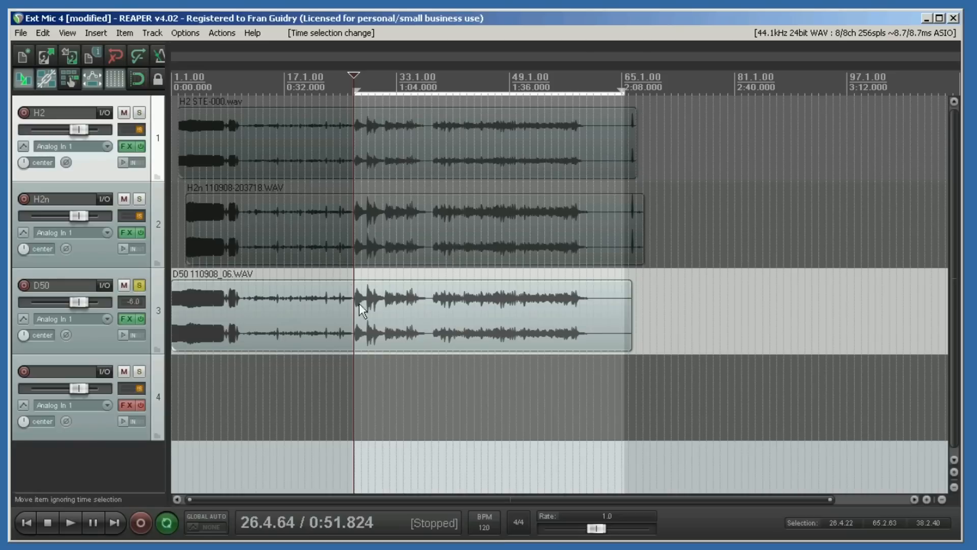
{"action": "mouse_move", "coordinate": [200, 347]}
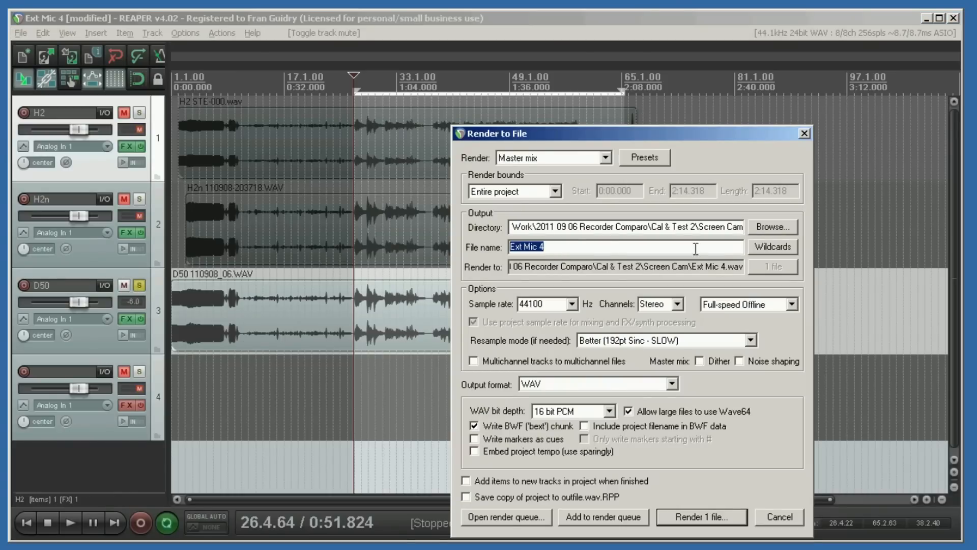
Step: Point the render output at the recent Take 4 comparison folder as D50
{"action": "left_click", "coordinate": [773, 226]}
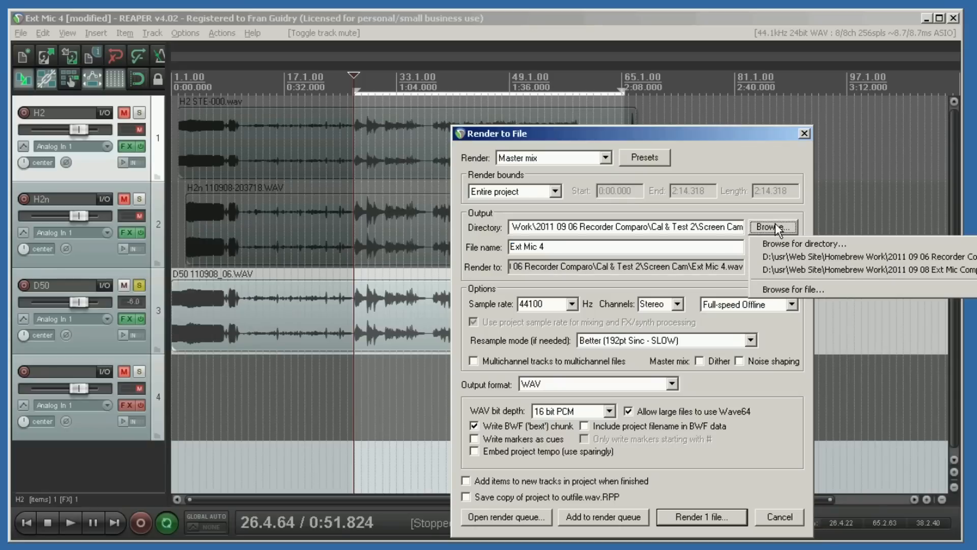
{"action": "mouse_move", "coordinate": [867, 256]}
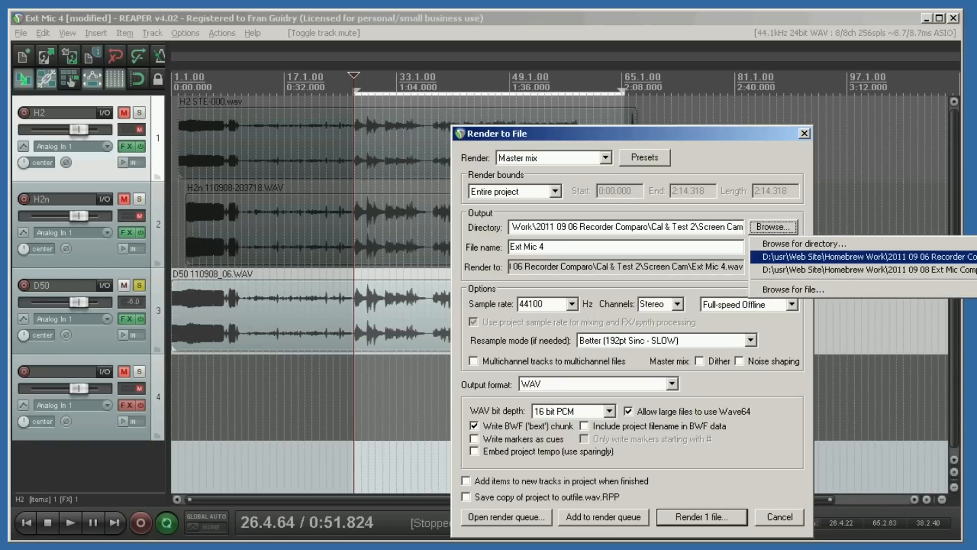
{"action": "left_click", "coordinate": [861, 271]}
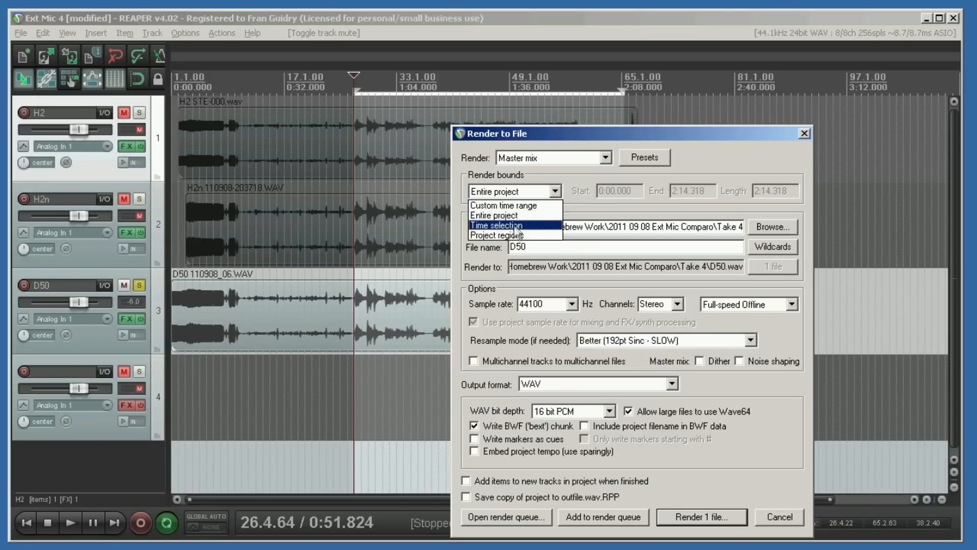
Step: Render the time selection only to D50.wav and dismiss the finished render report
{"action": "left_click", "coordinate": [495, 225]}
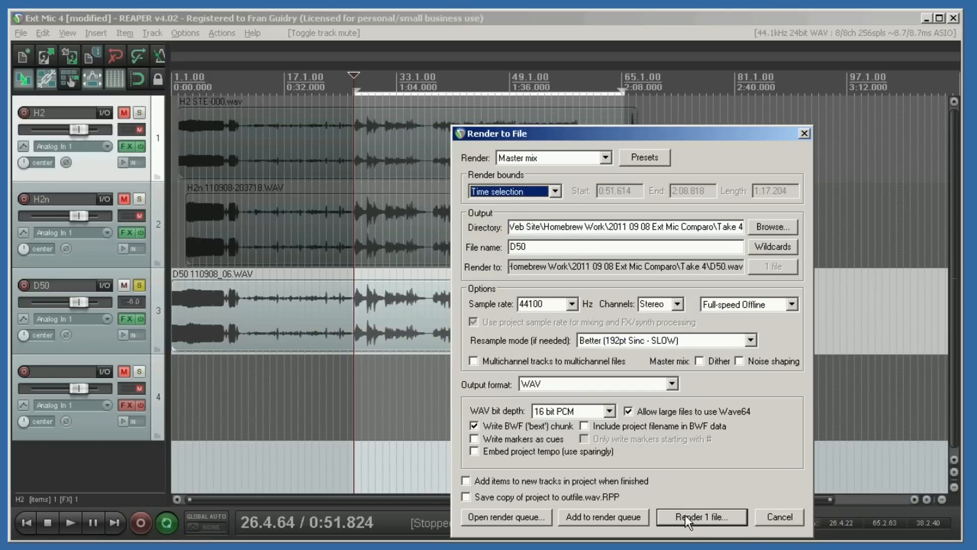
{"action": "left_click", "coordinate": [701, 518]}
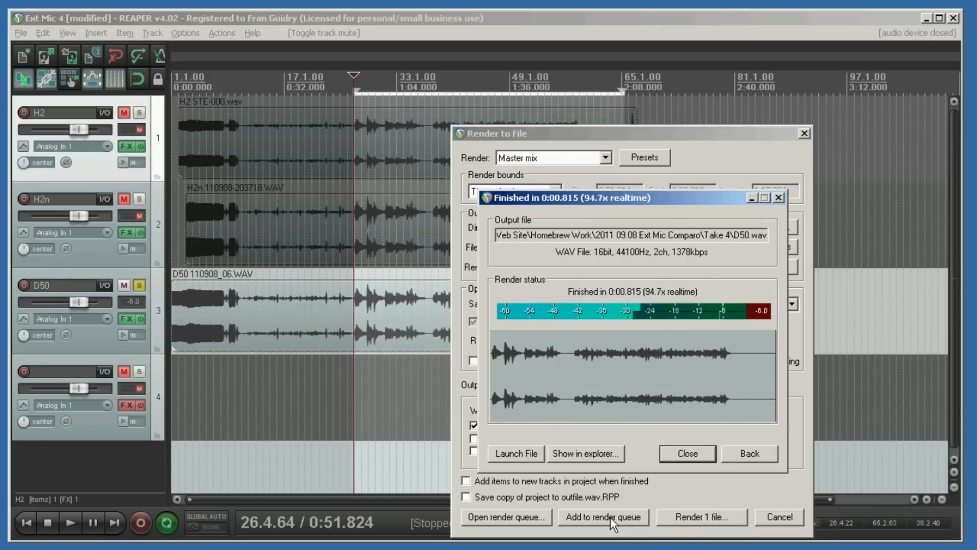
{"action": "mouse_move", "coordinate": [723, 520]}
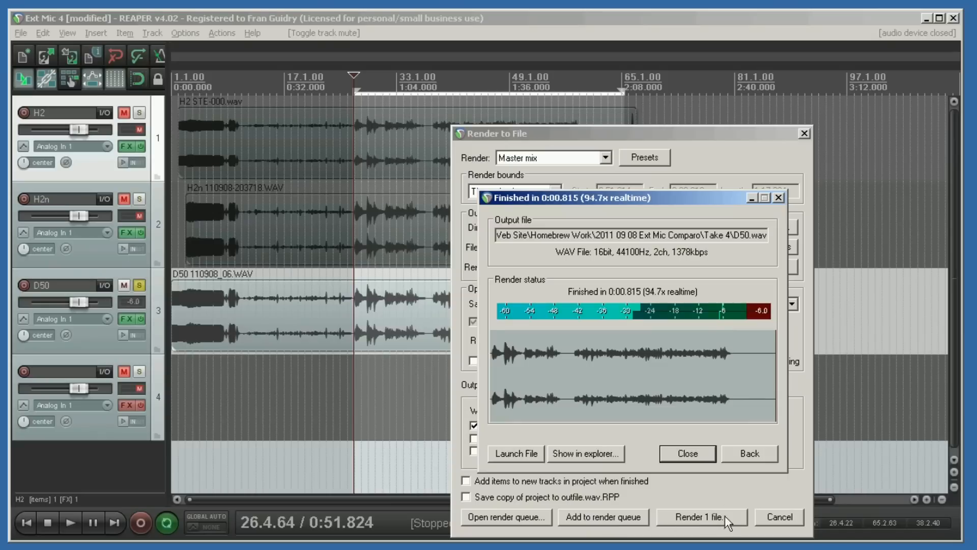
{"action": "left_click", "coordinate": [686, 453]}
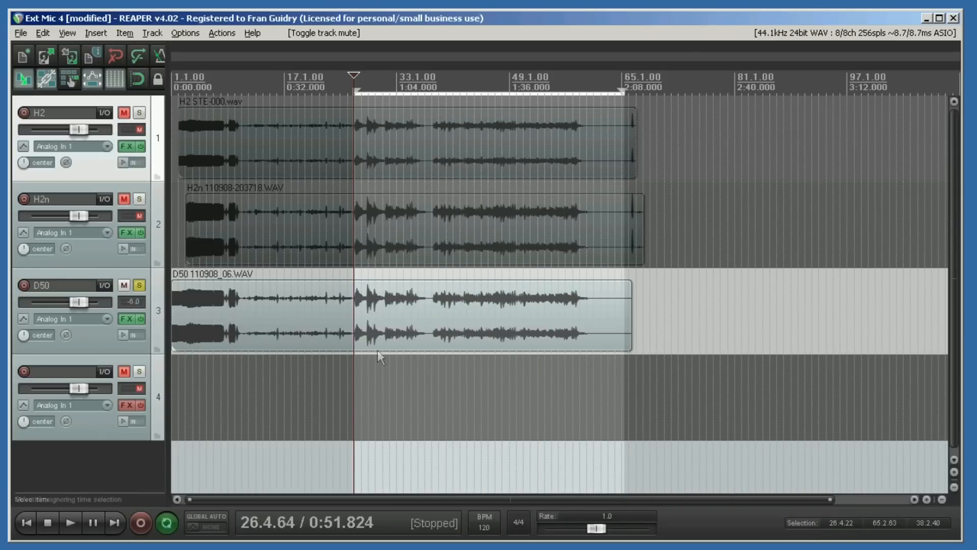